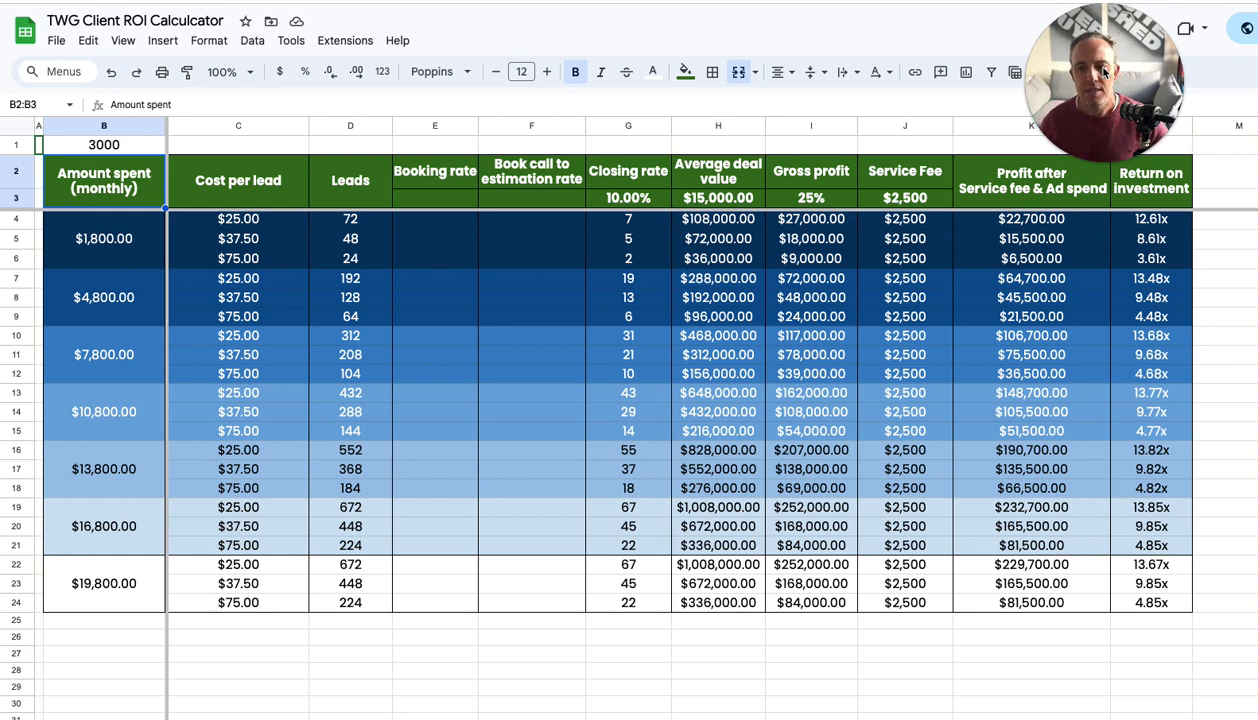
mouse_move(864, 100)
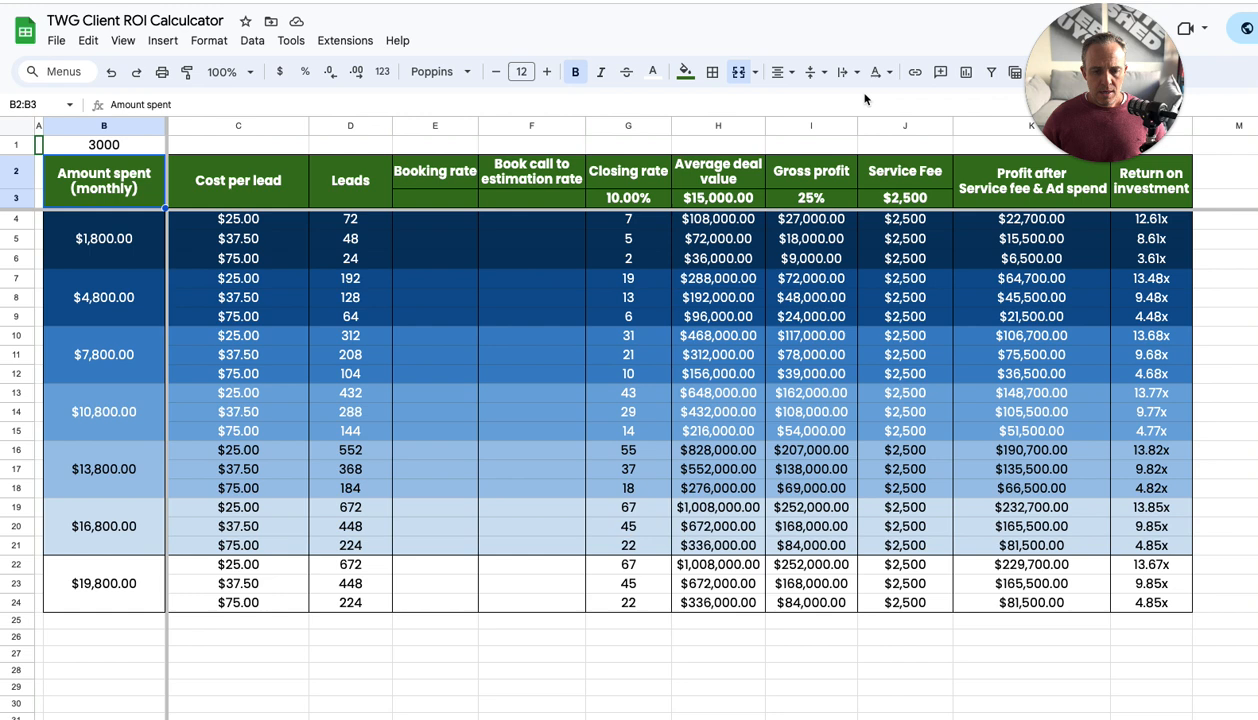
mouse_move(308, 216)
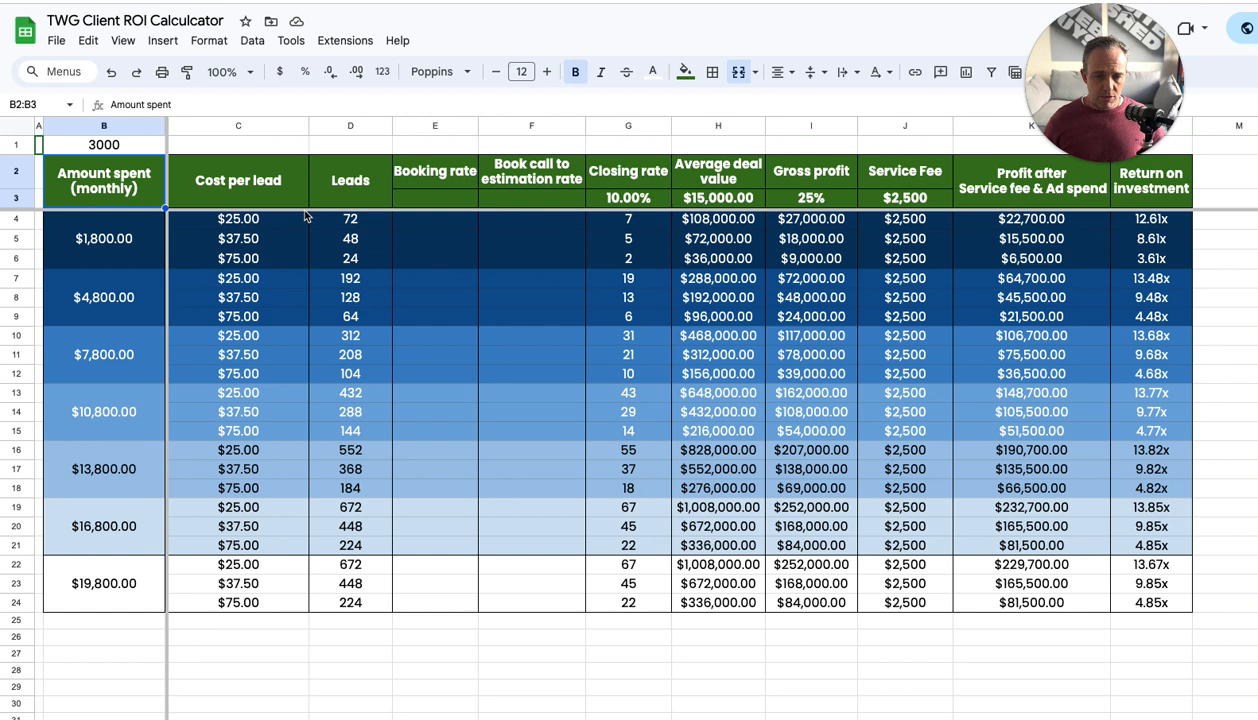
mouse_move(152, 296)
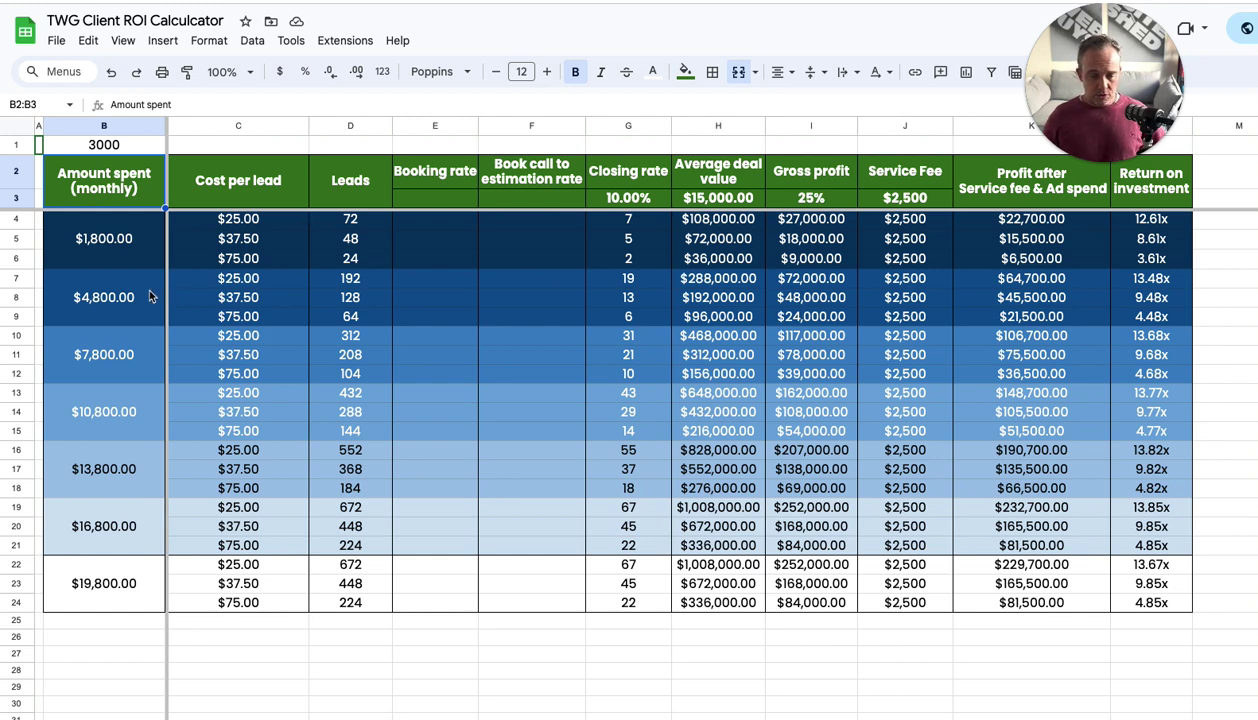
mouse_move(124, 238)
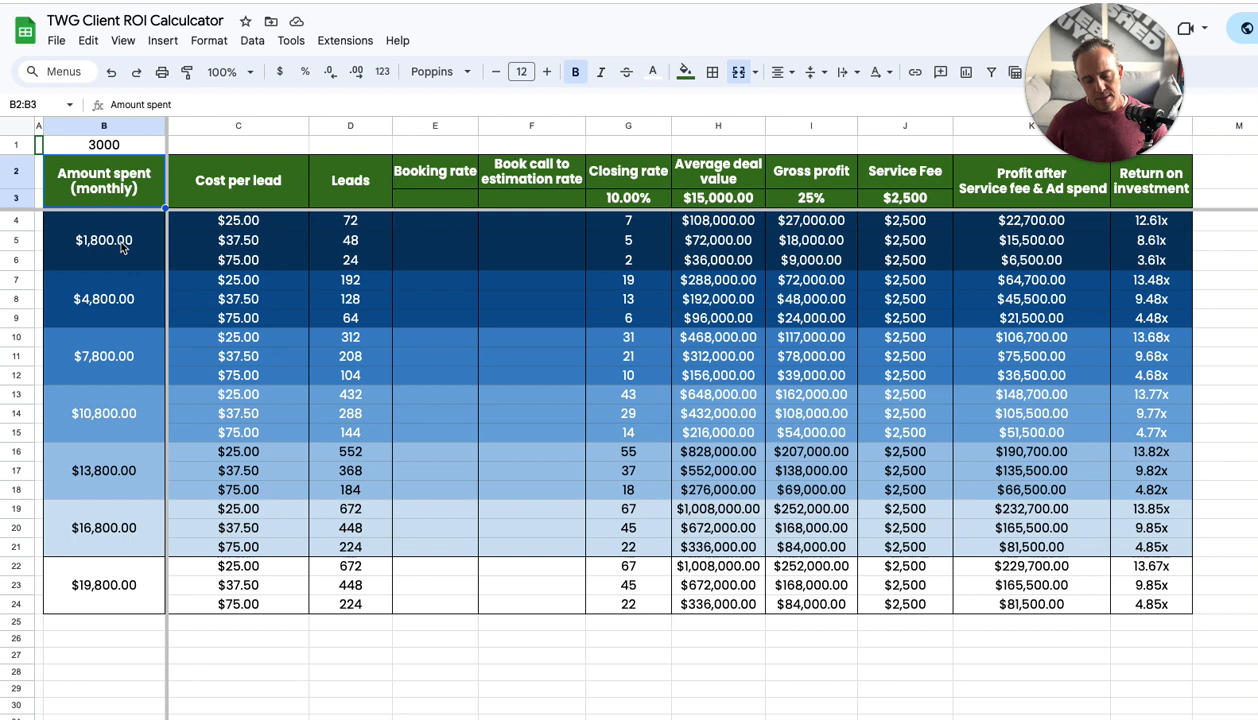
mouse_move(262, 224)
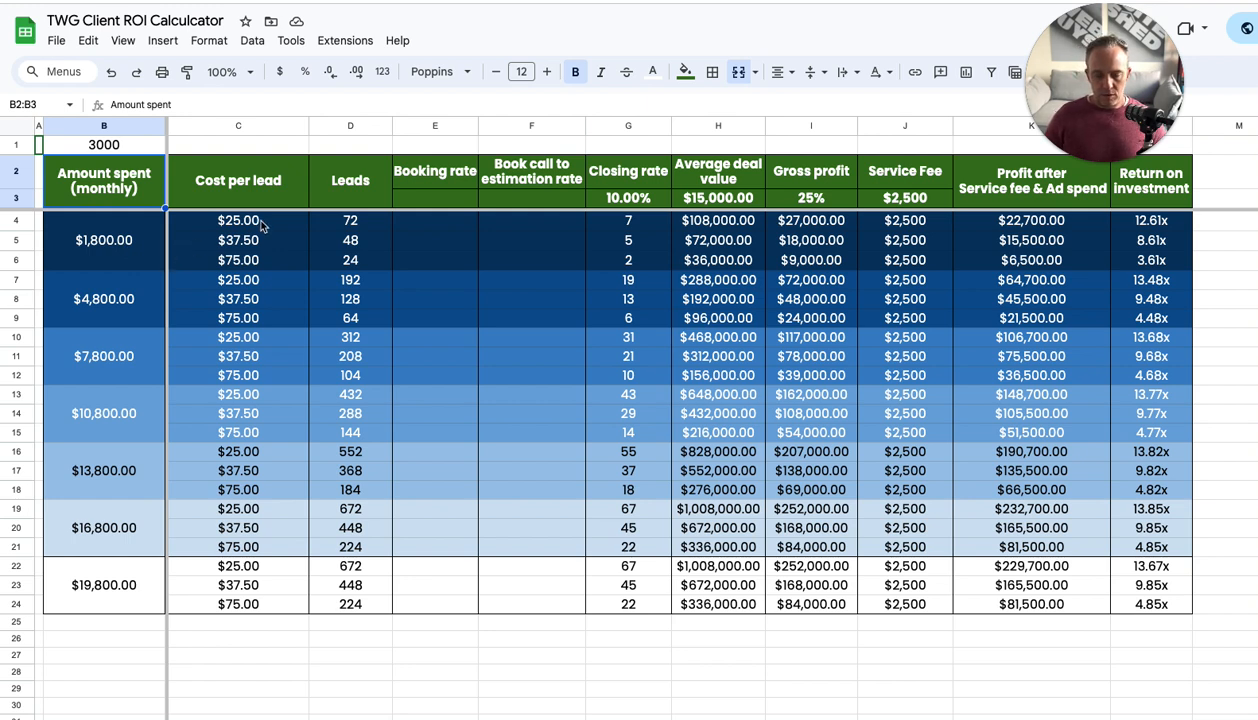
mouse_move(268, 232)
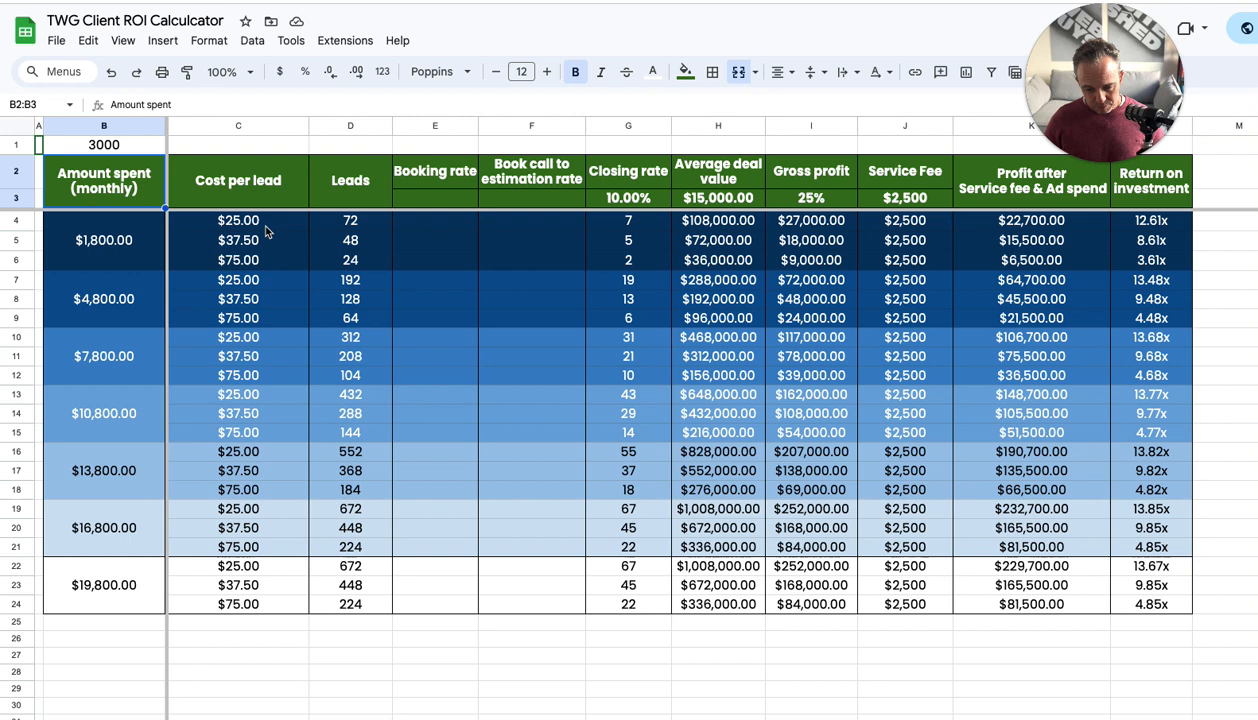
mouse_move(270, 228)
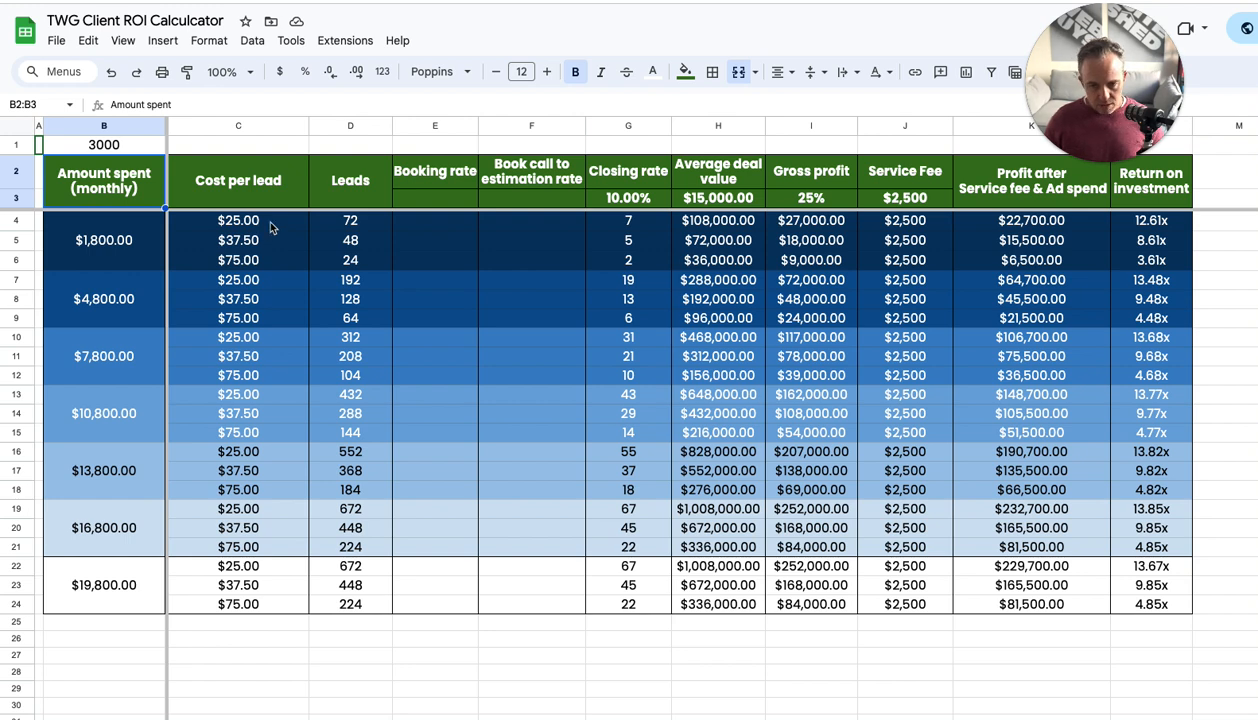
mouse_move(146, 248)
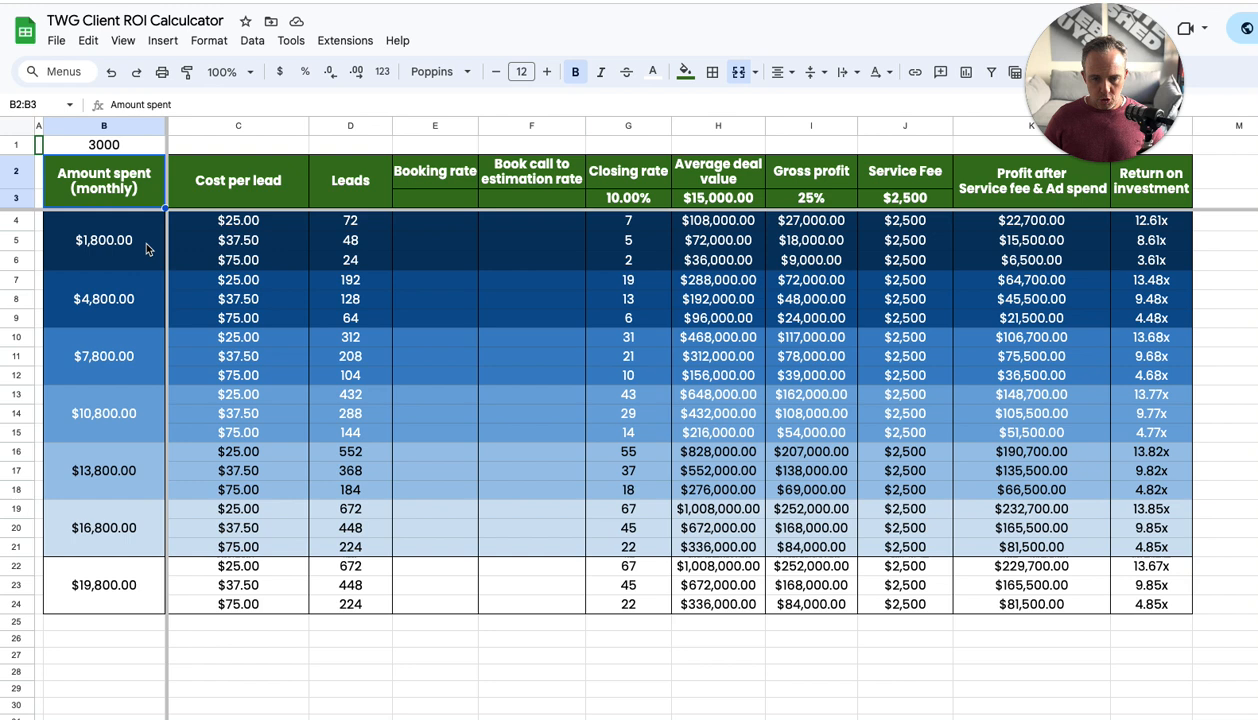
mouse_move(604, 222)
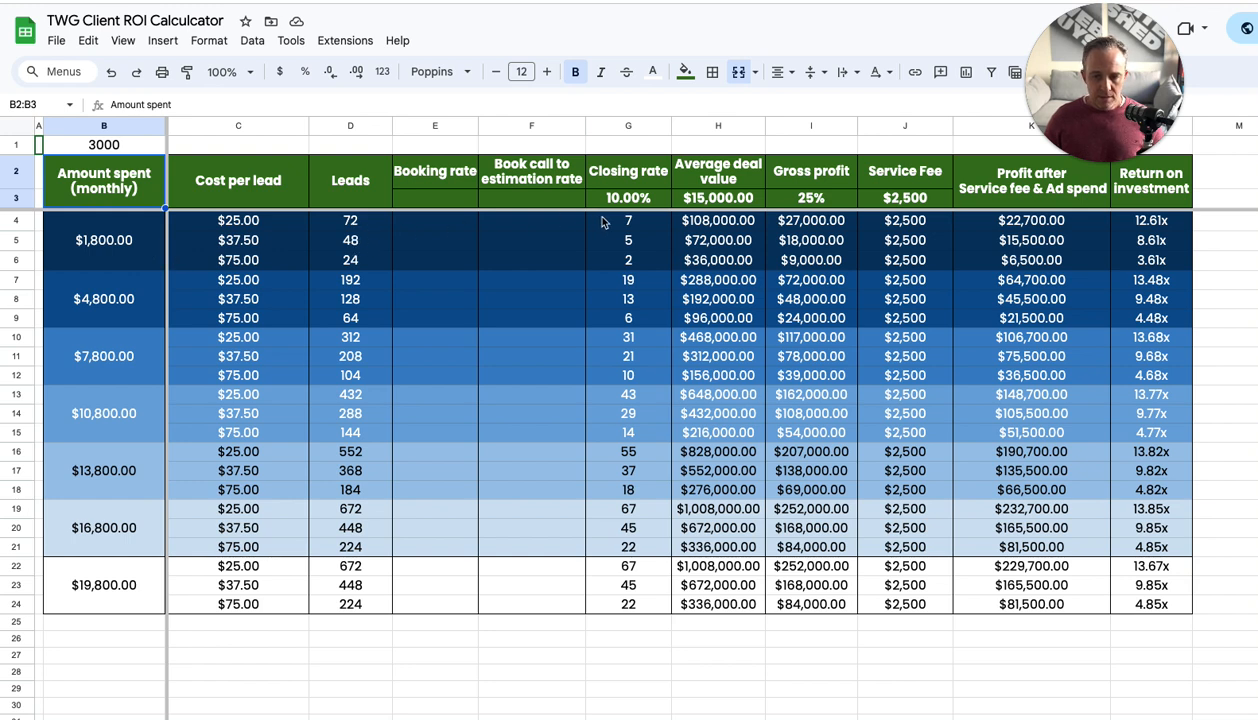
mouse_move(630, 240)
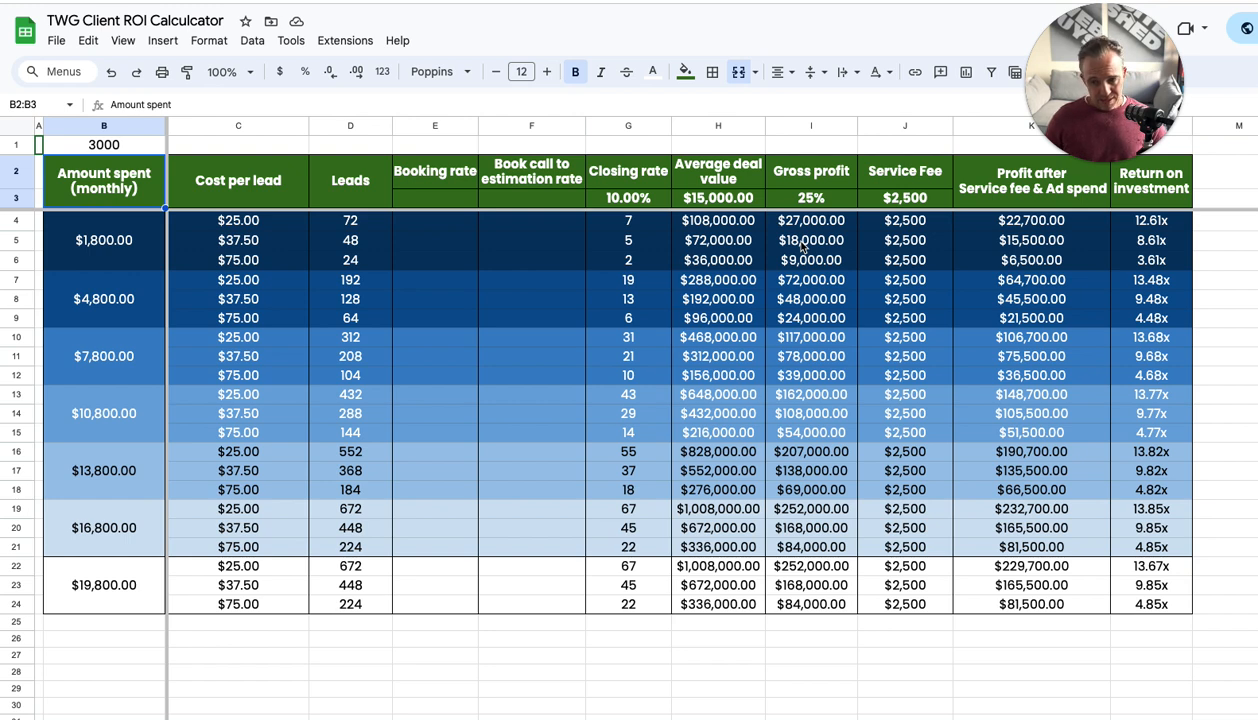
mouse_move(400, 252)
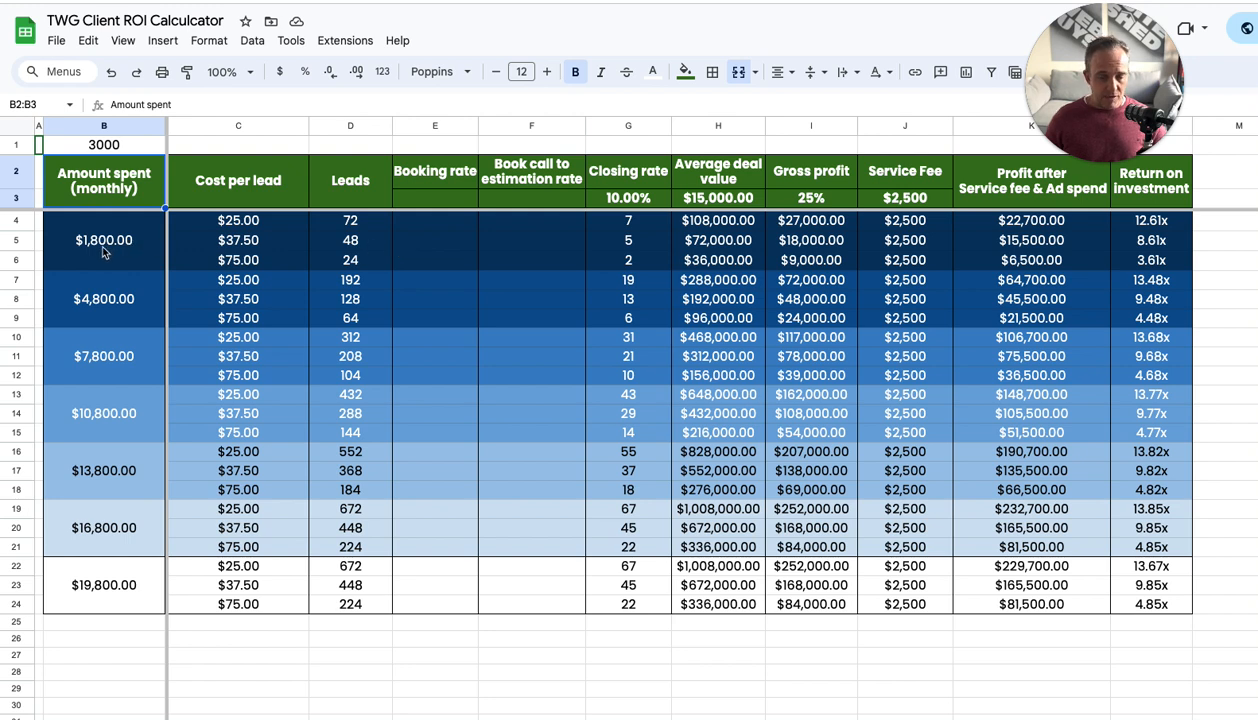
mouse_move(508, 228)
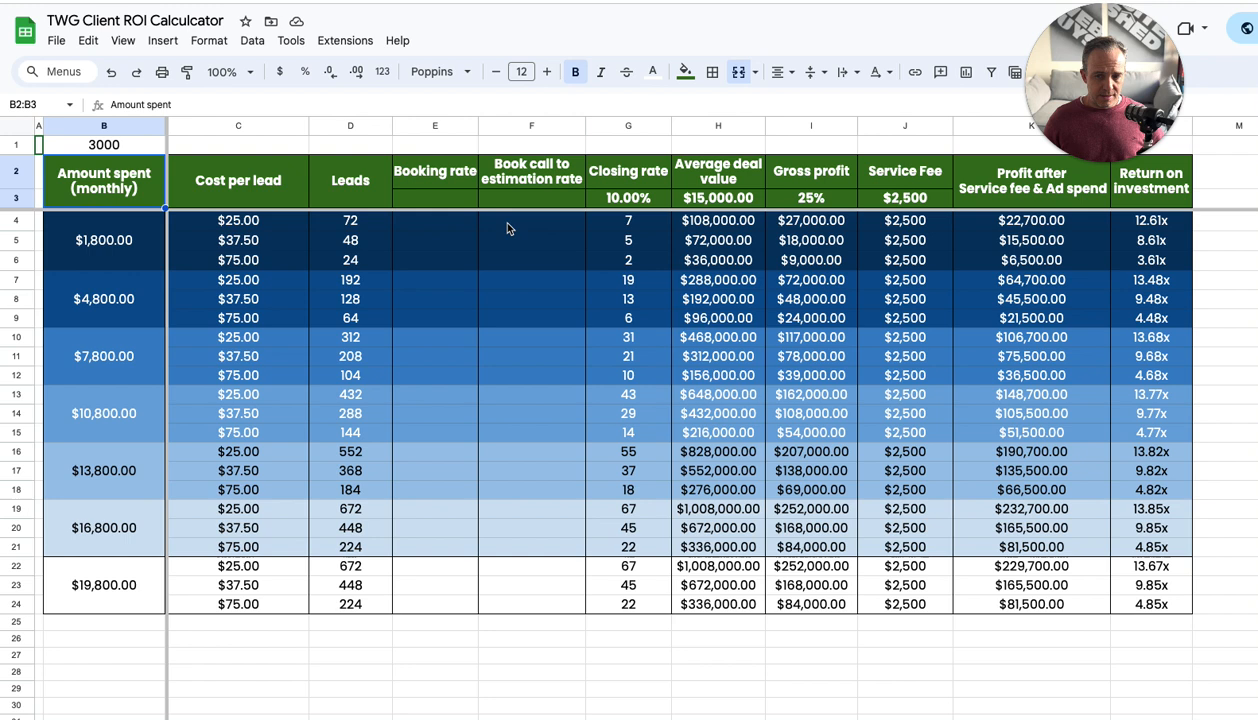
mouse_move(720, 230)
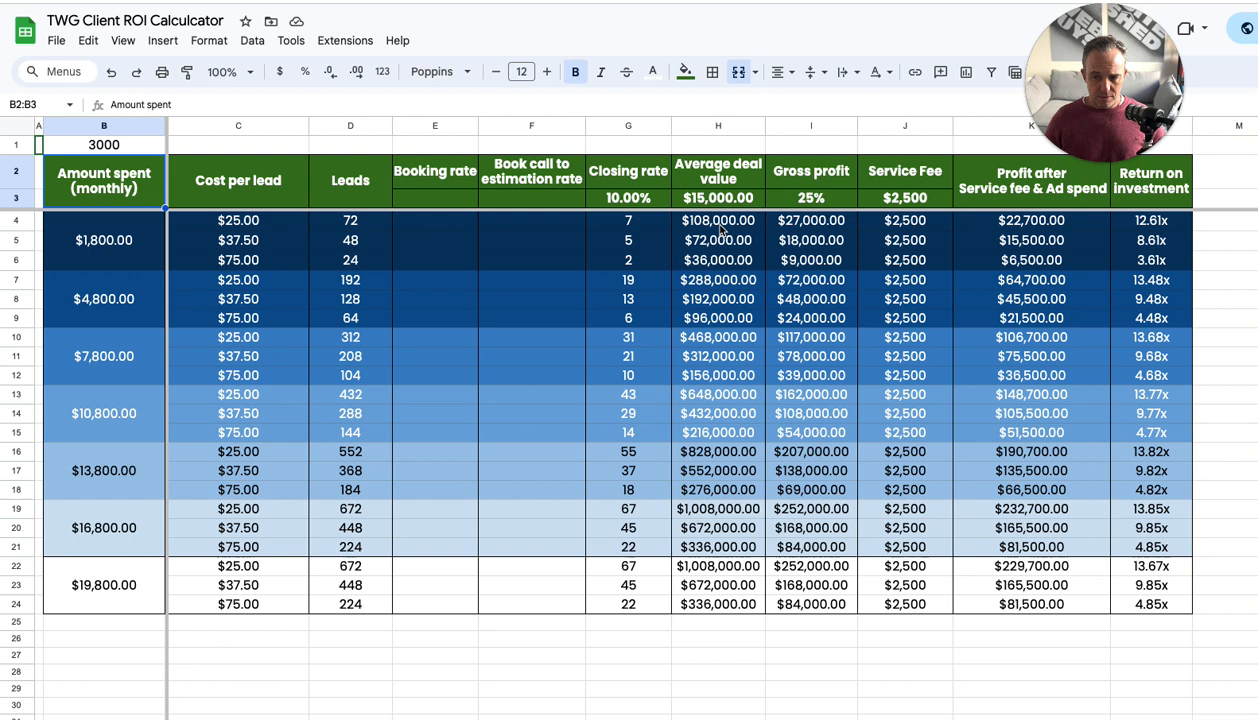
mouse_move(736, 224)
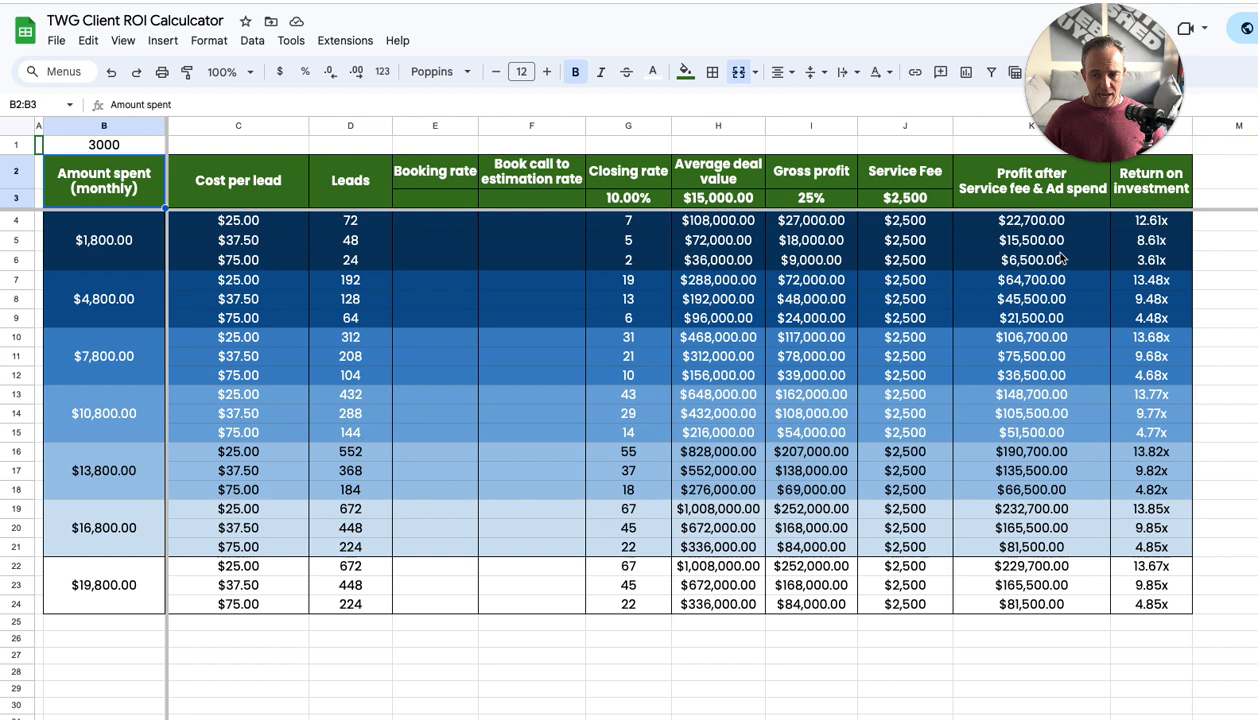
mouse_move(1172, 228)
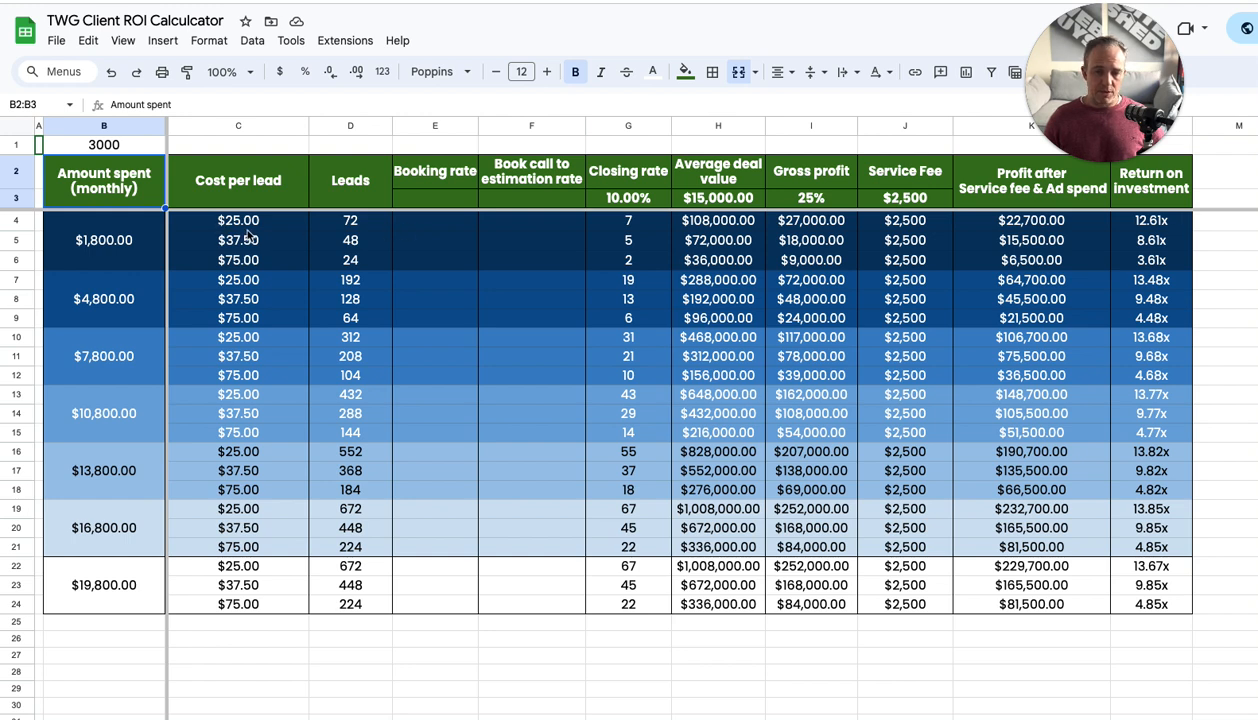
left_click(350, 220)
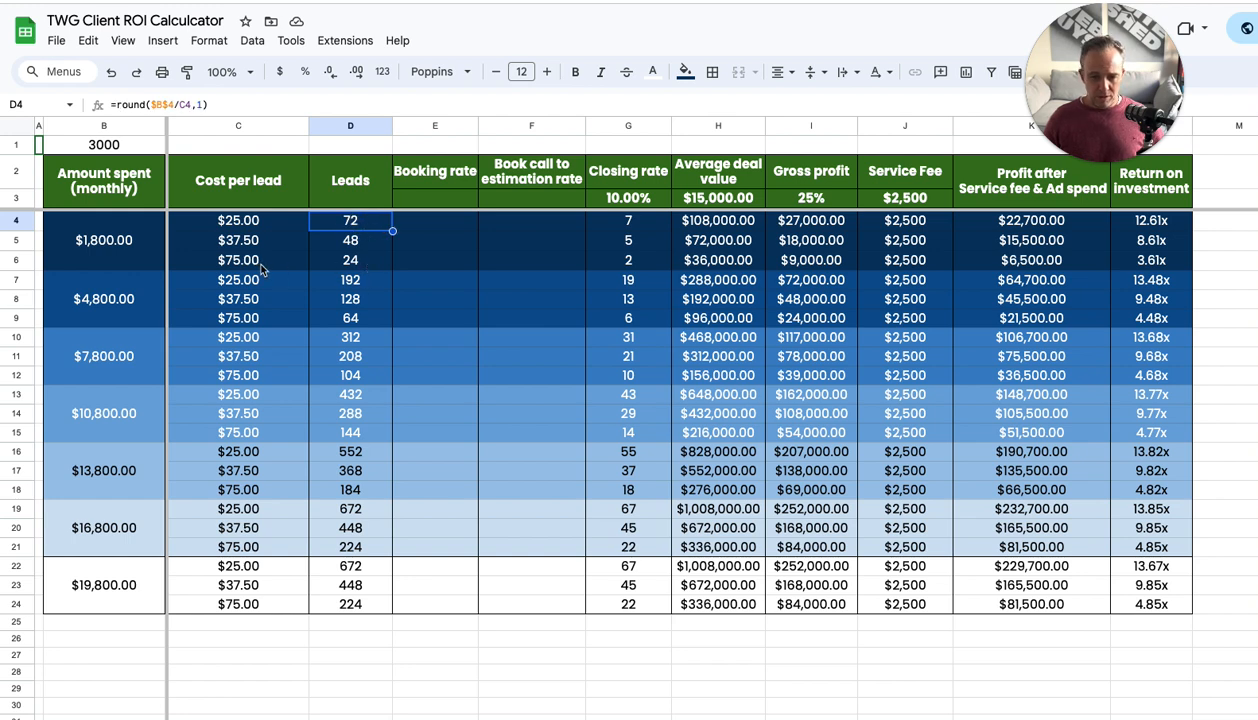
left_click(238, 260)
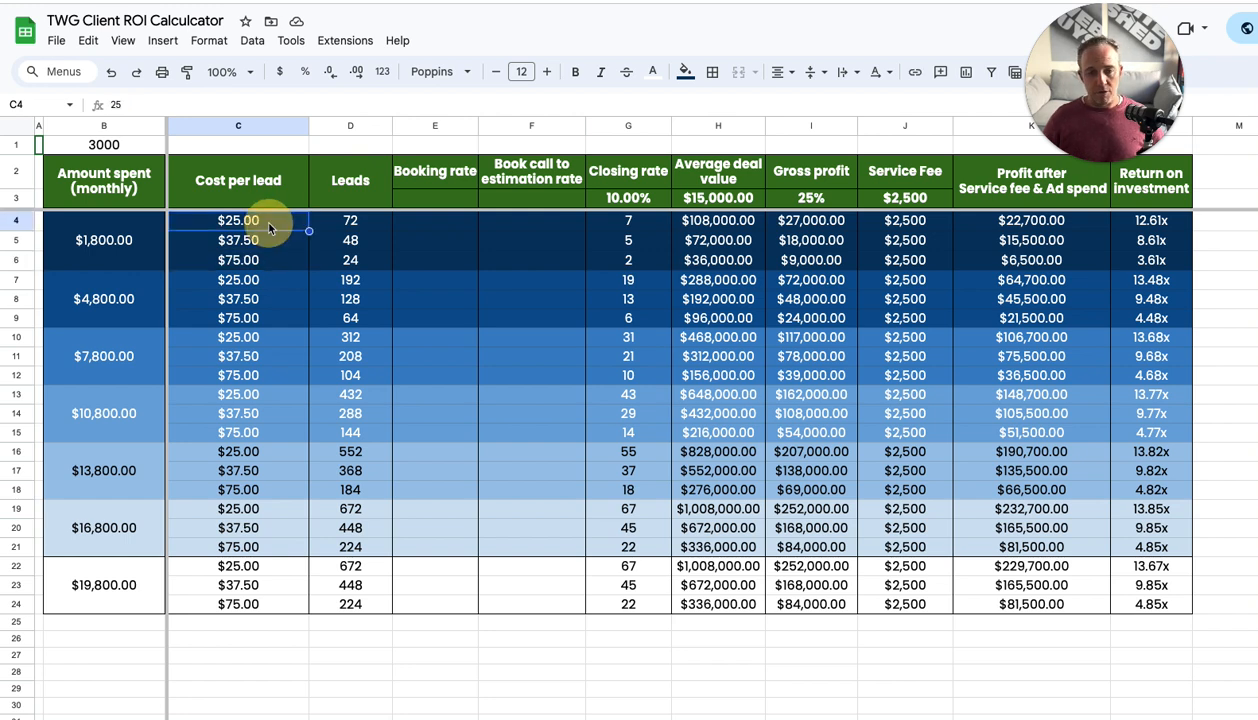
left_click(238, 260)
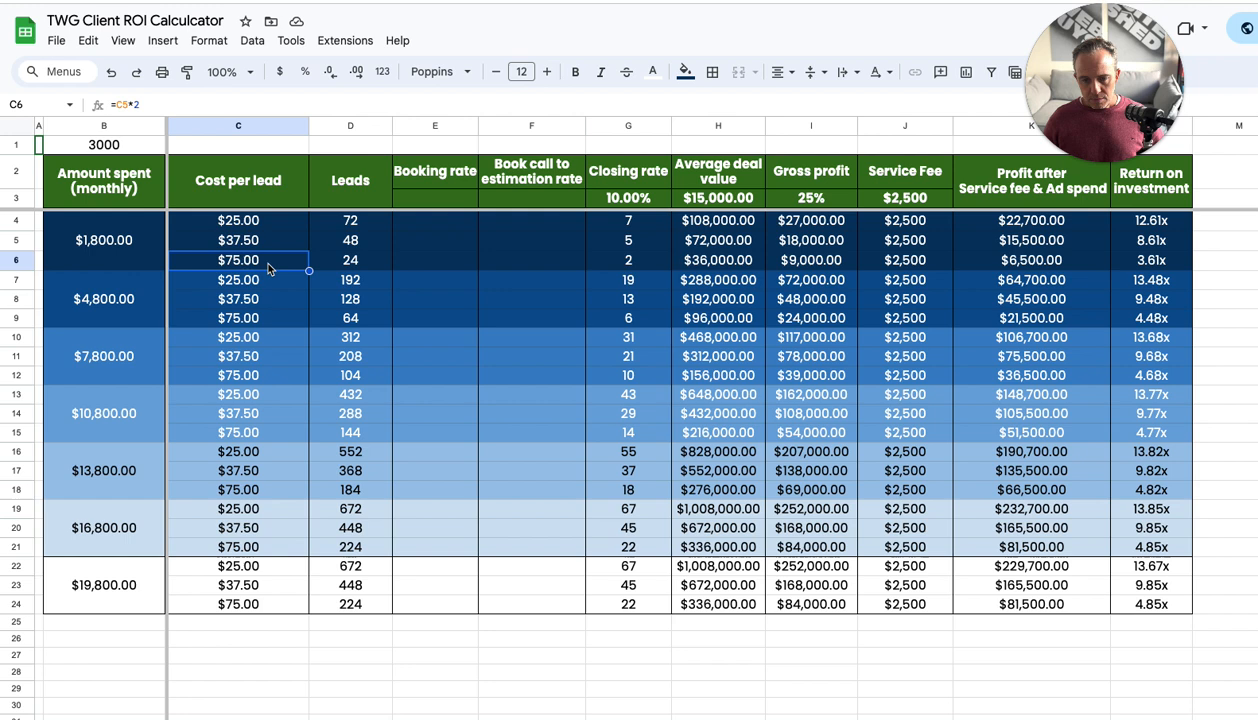
mouse_move(310, 276)
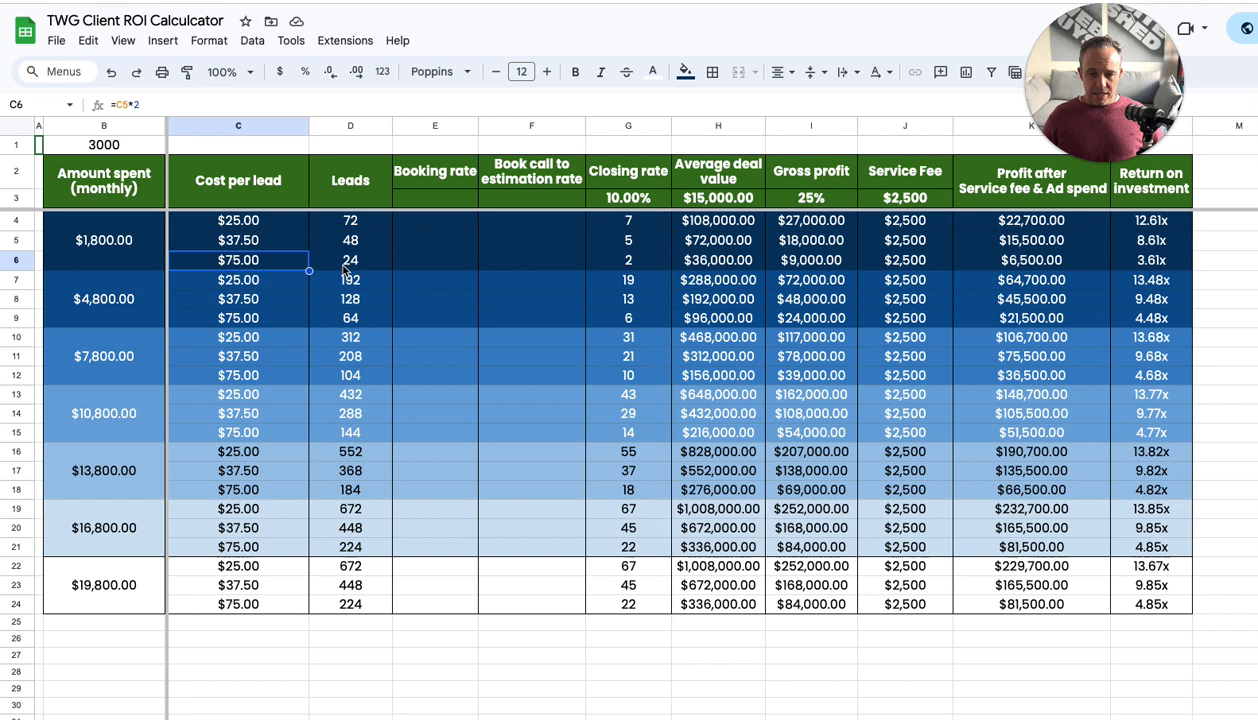
mouse_move(224, 278)
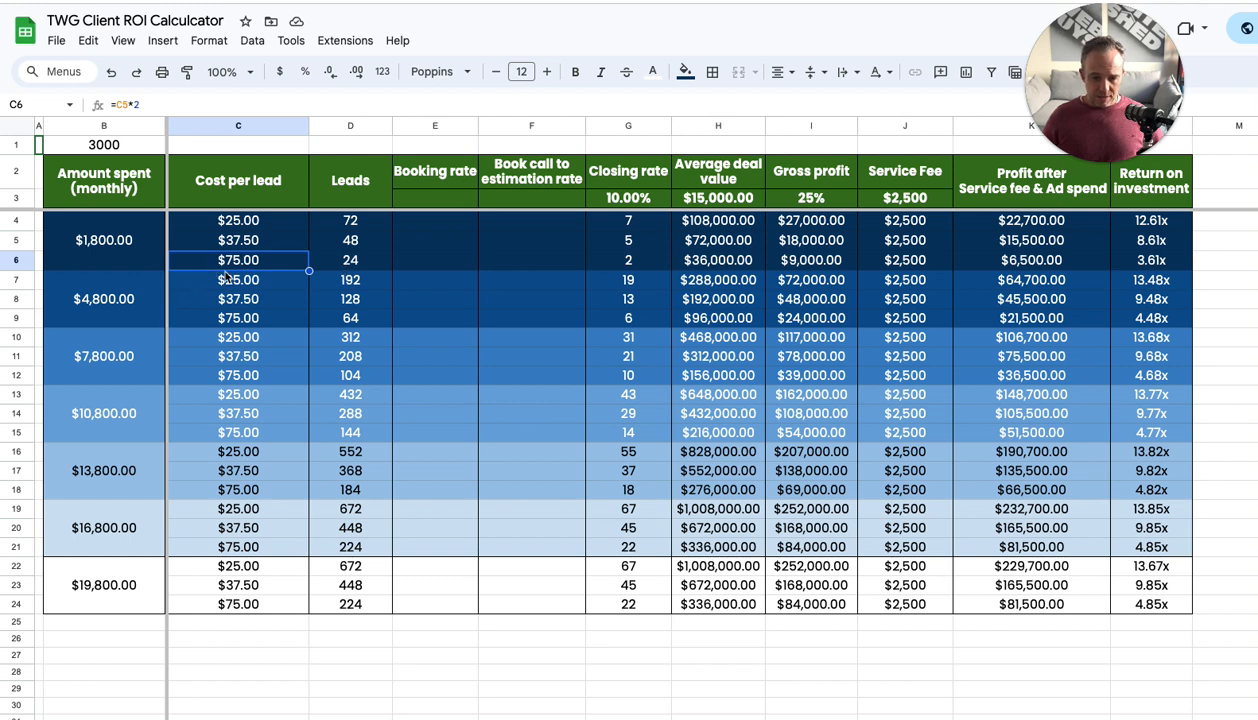
left_click(104, 240)
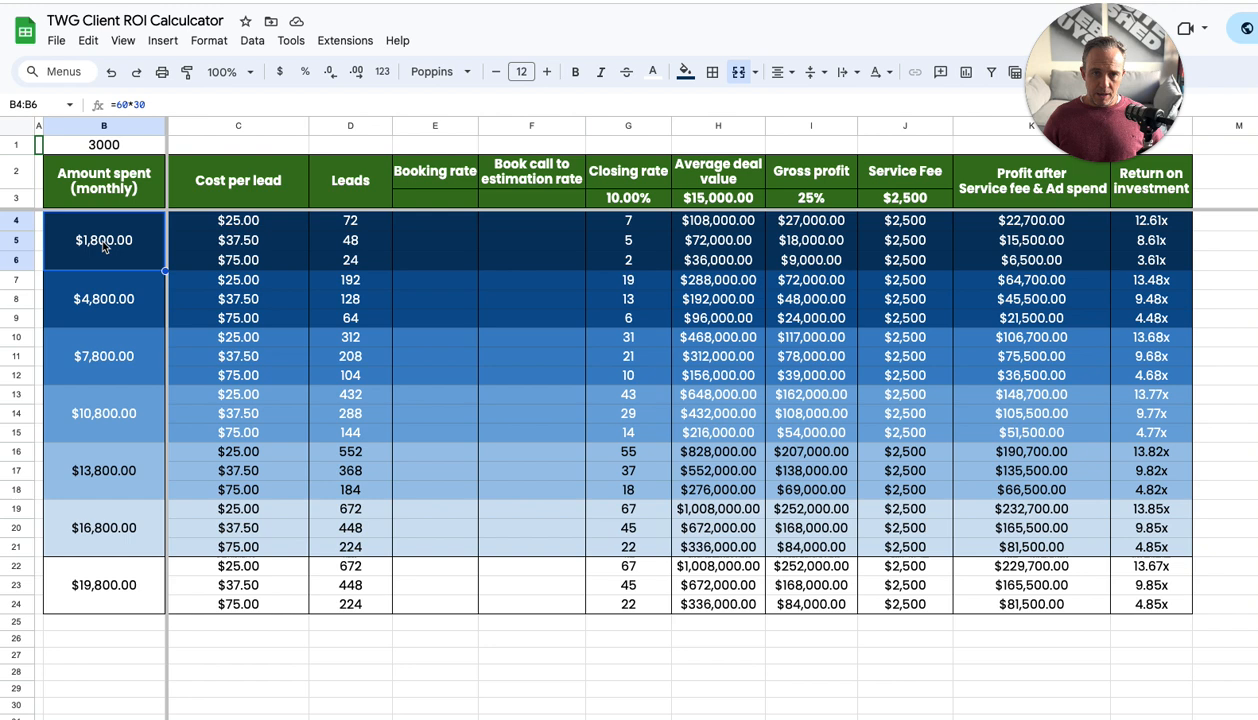
left_click(718, 260)
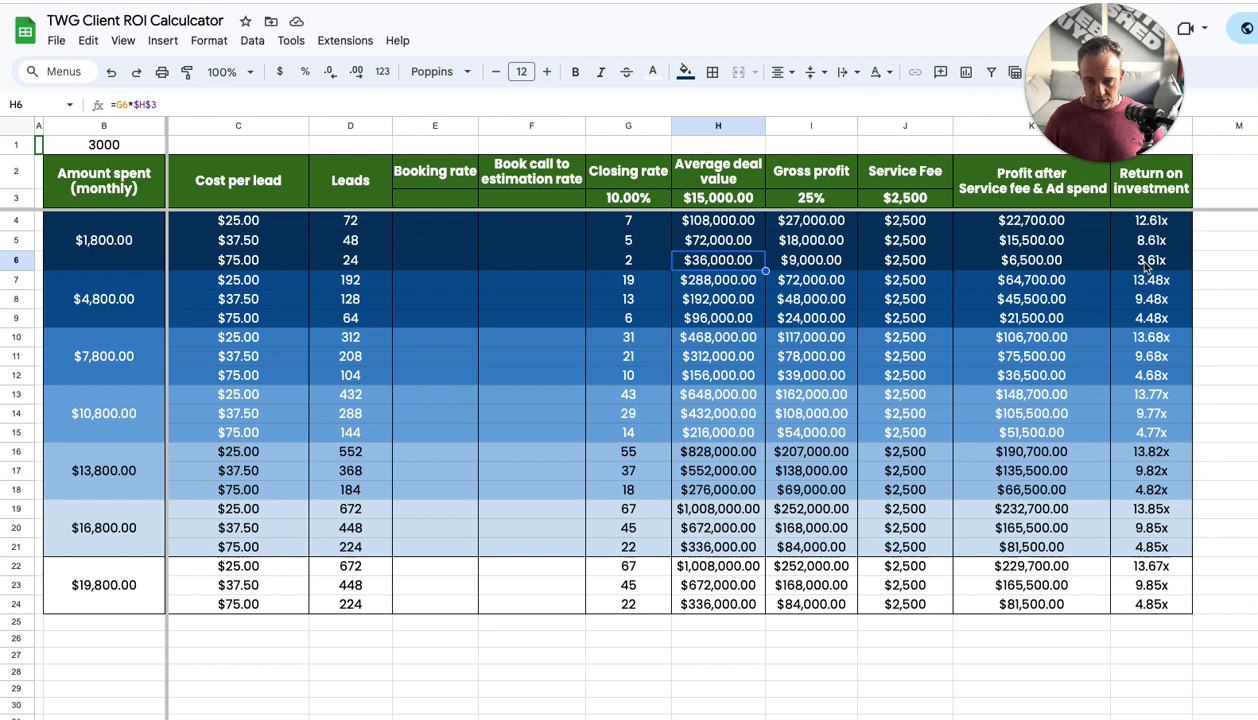
mouse_move(1172, 264)
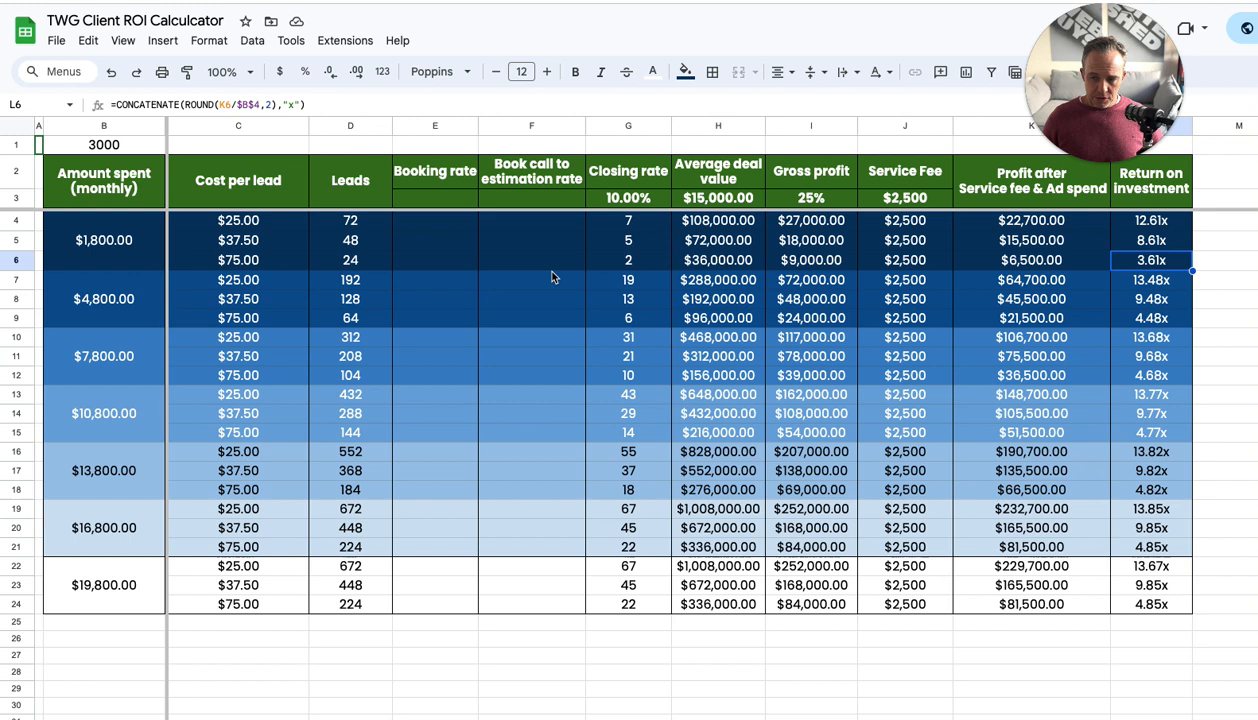
mouse_move(112, 304)
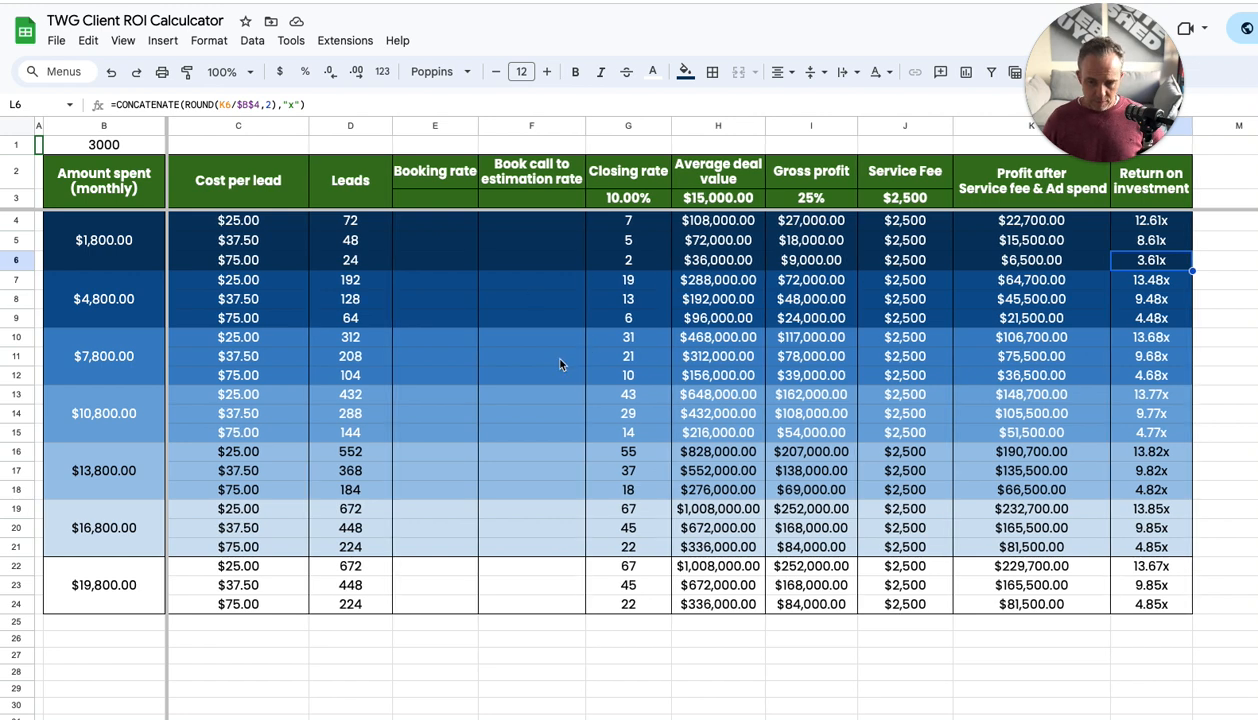
mouse_move(224, 444)
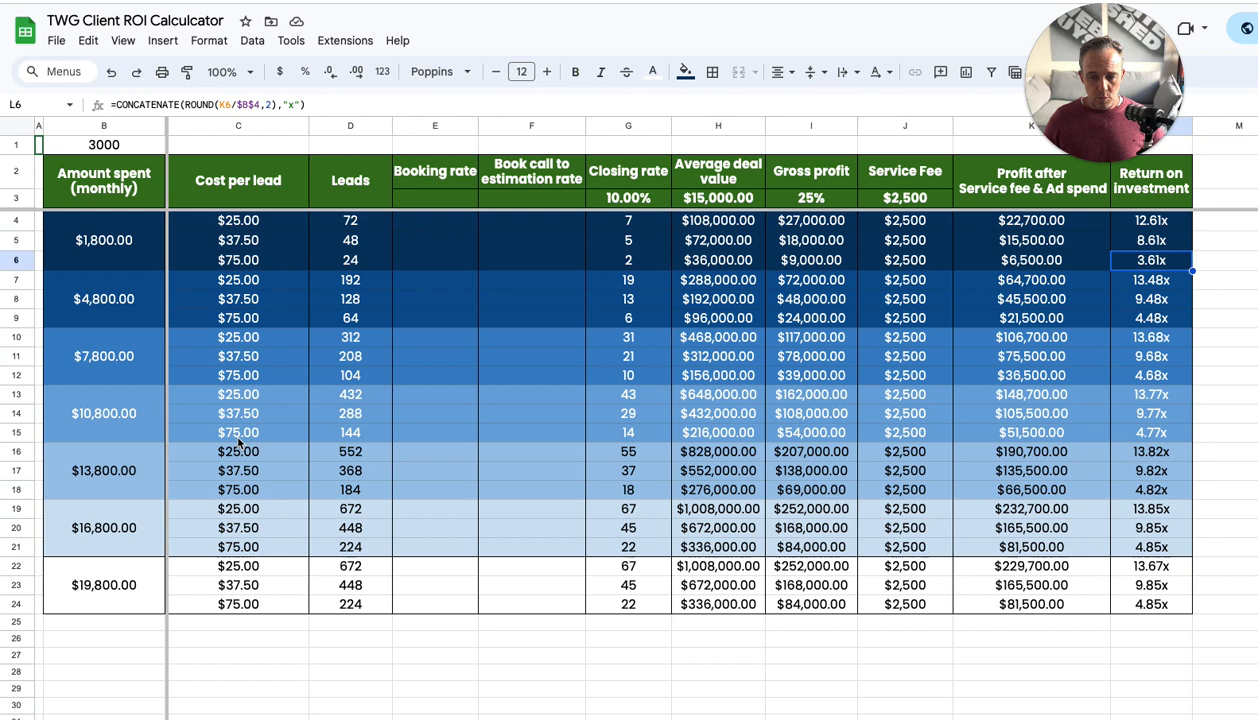
mouse_move(718, 432)
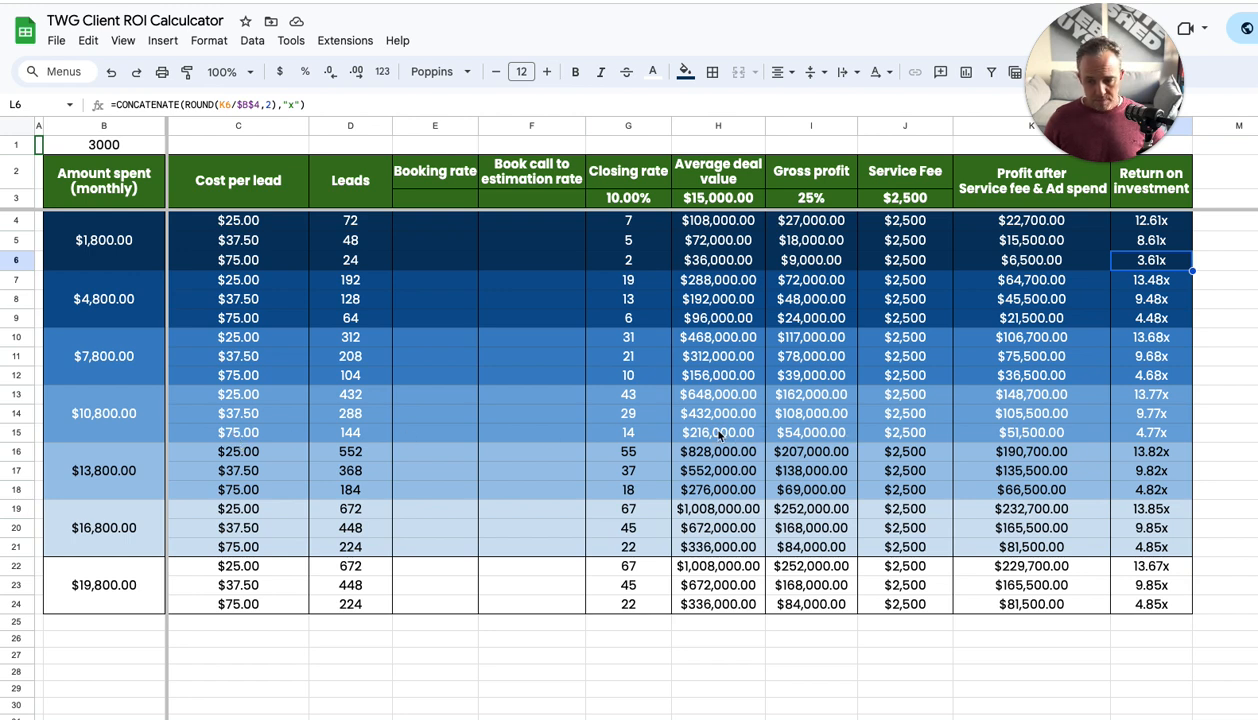
left_click(716, 432)
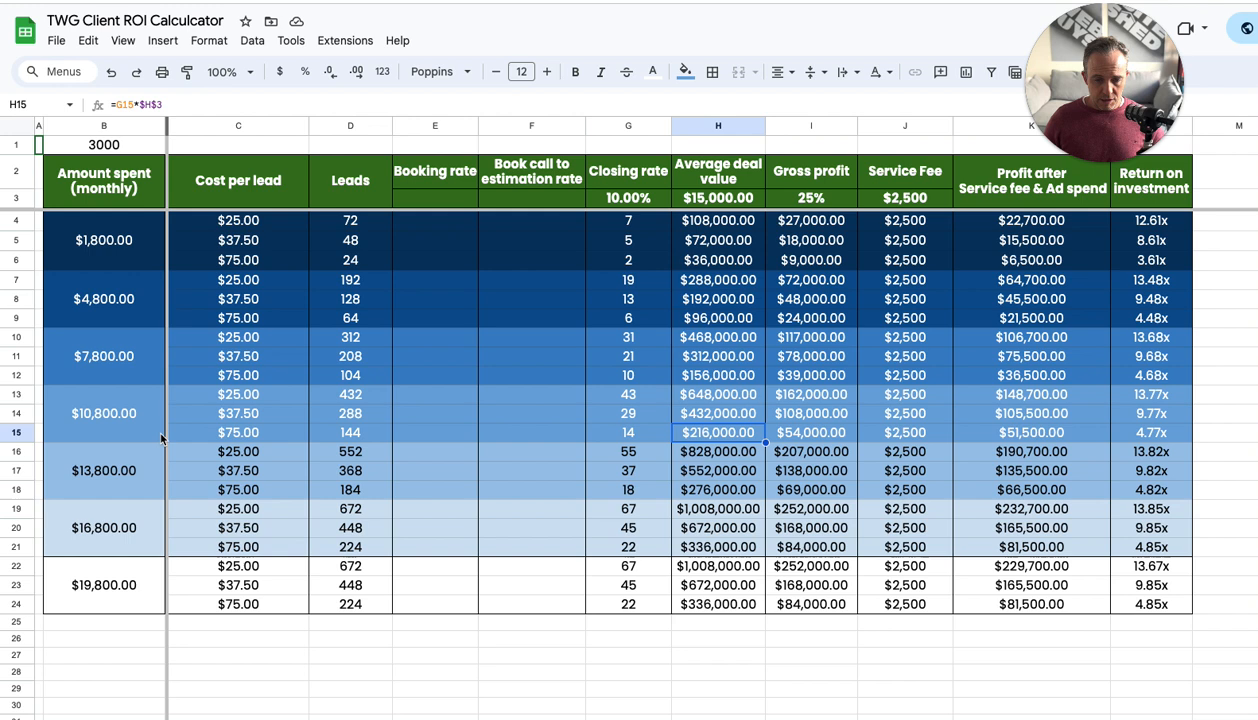
left_click(104, 412)
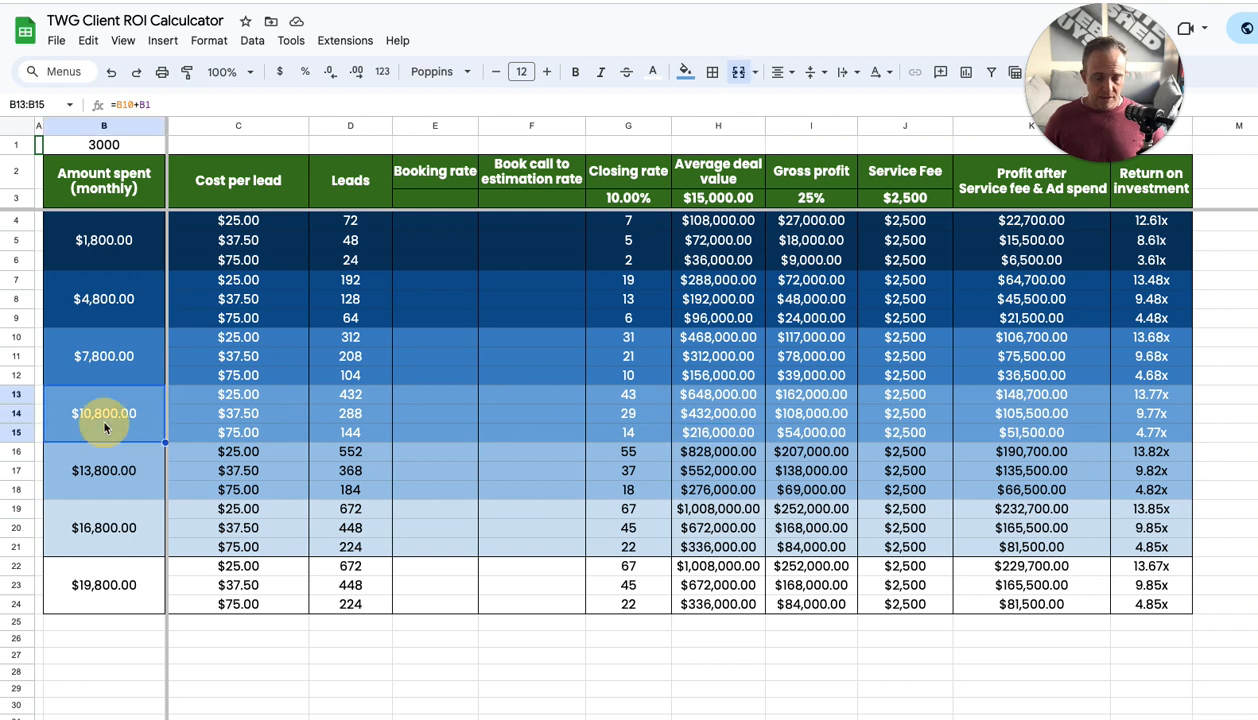
left_click(716, 432)
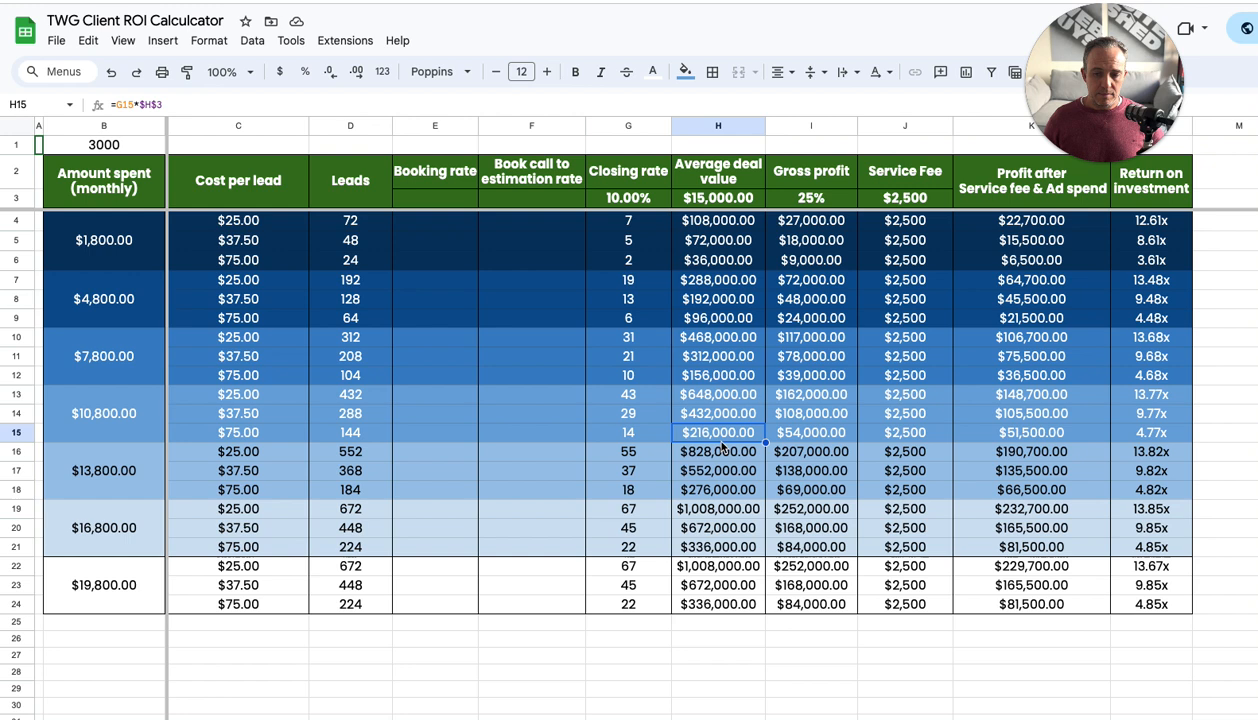
mouse_move(640, 448)
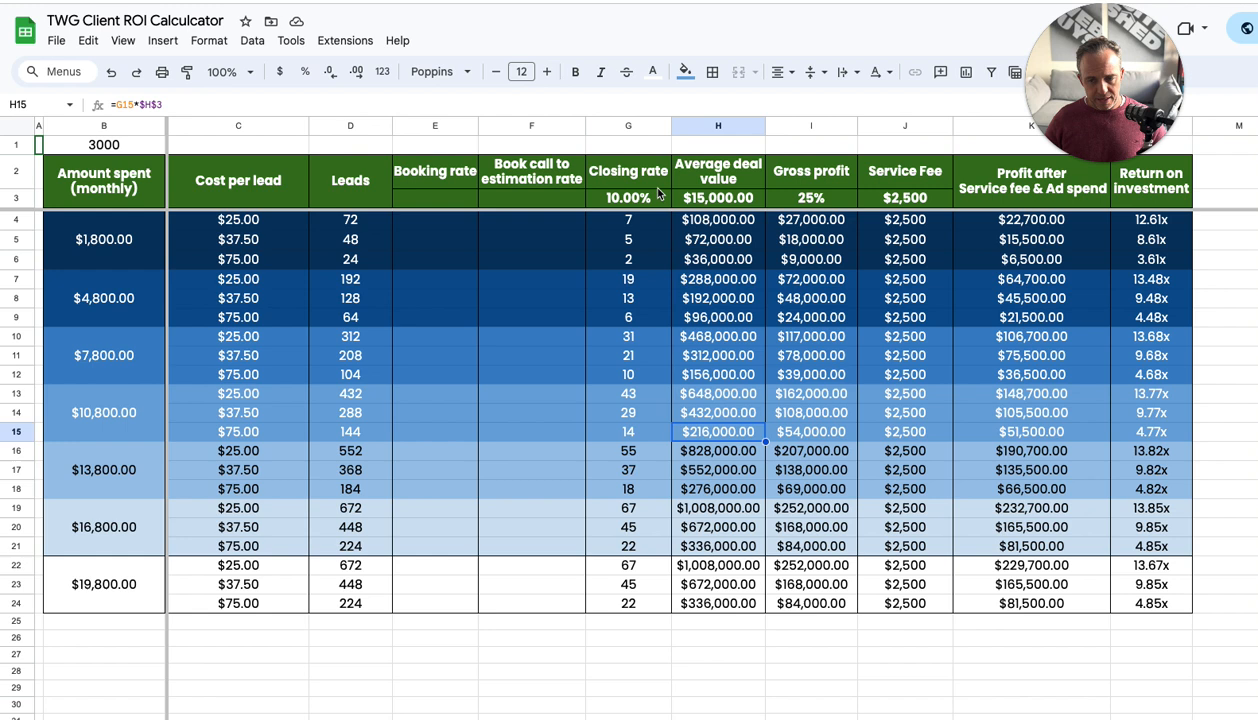
mouse_move(644, 144)
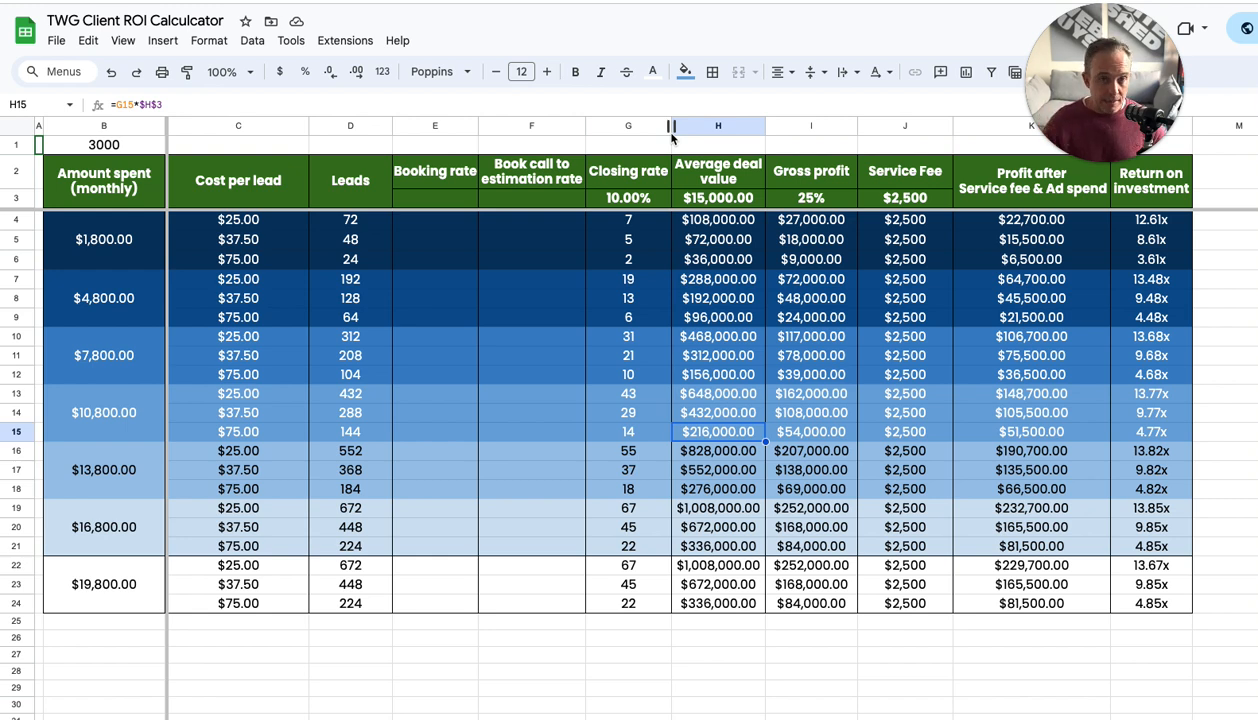
mouse_move(640, 264)
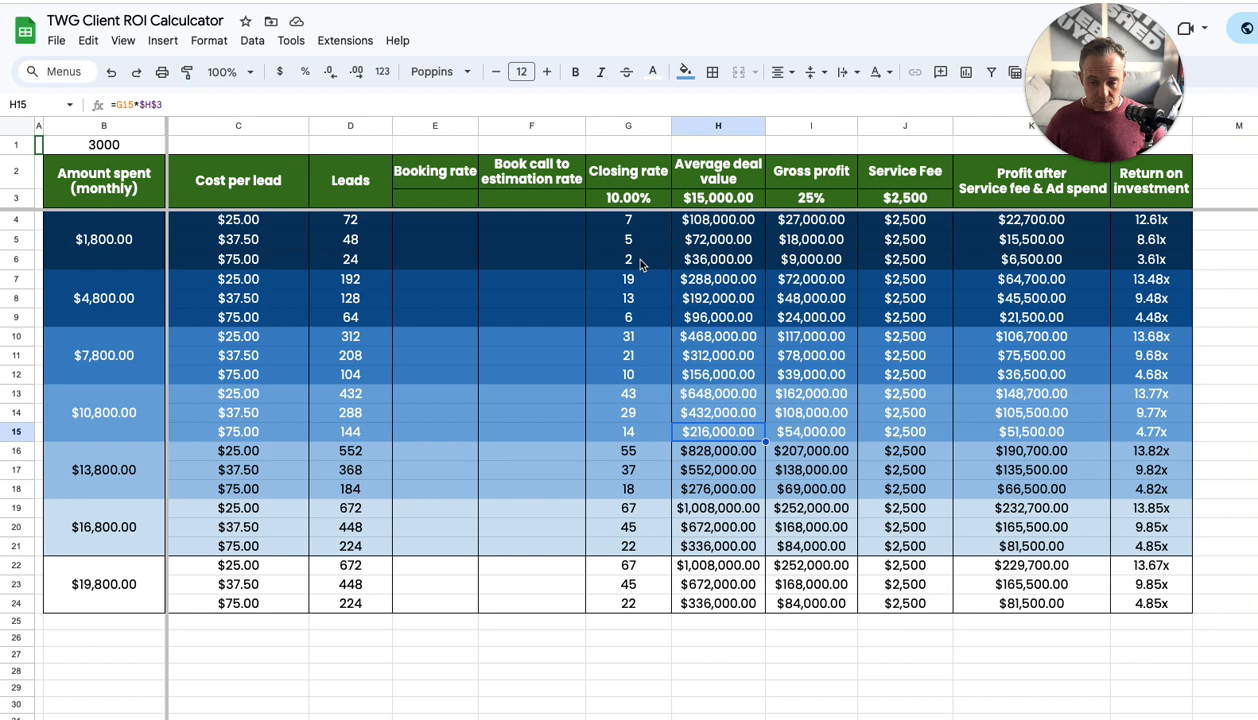
mouse_move(660, 390)
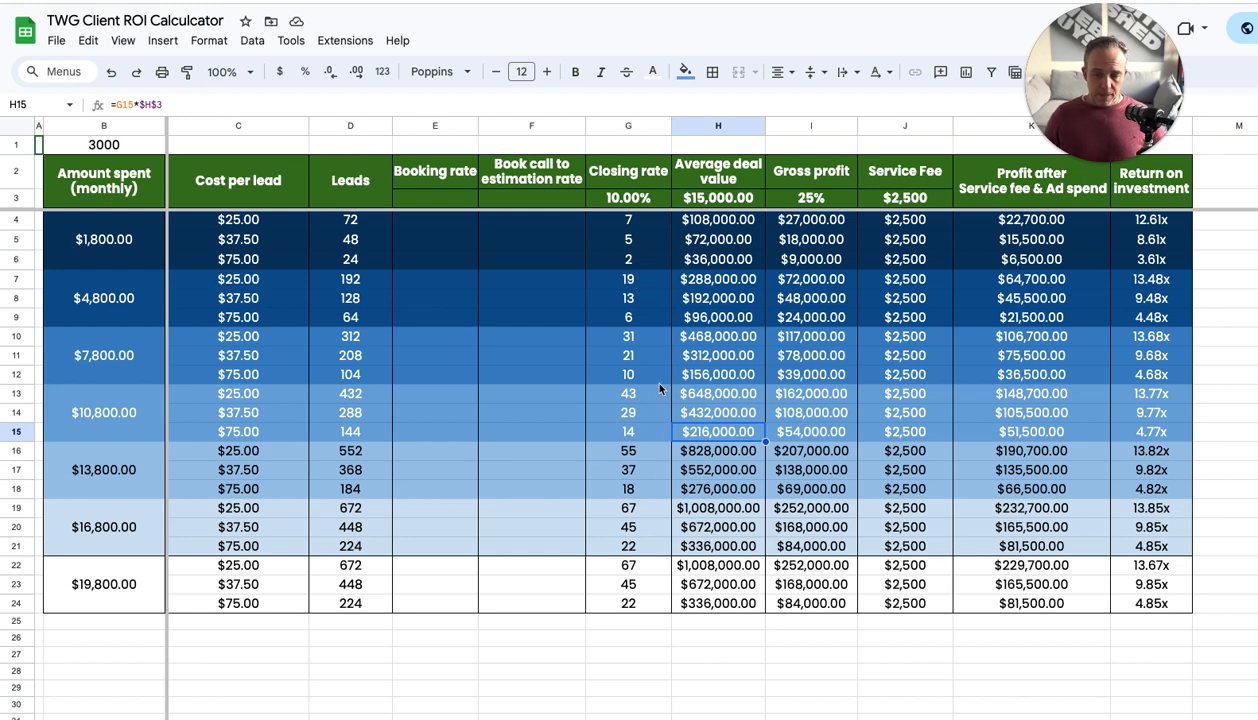
mouse_move(756, 504)
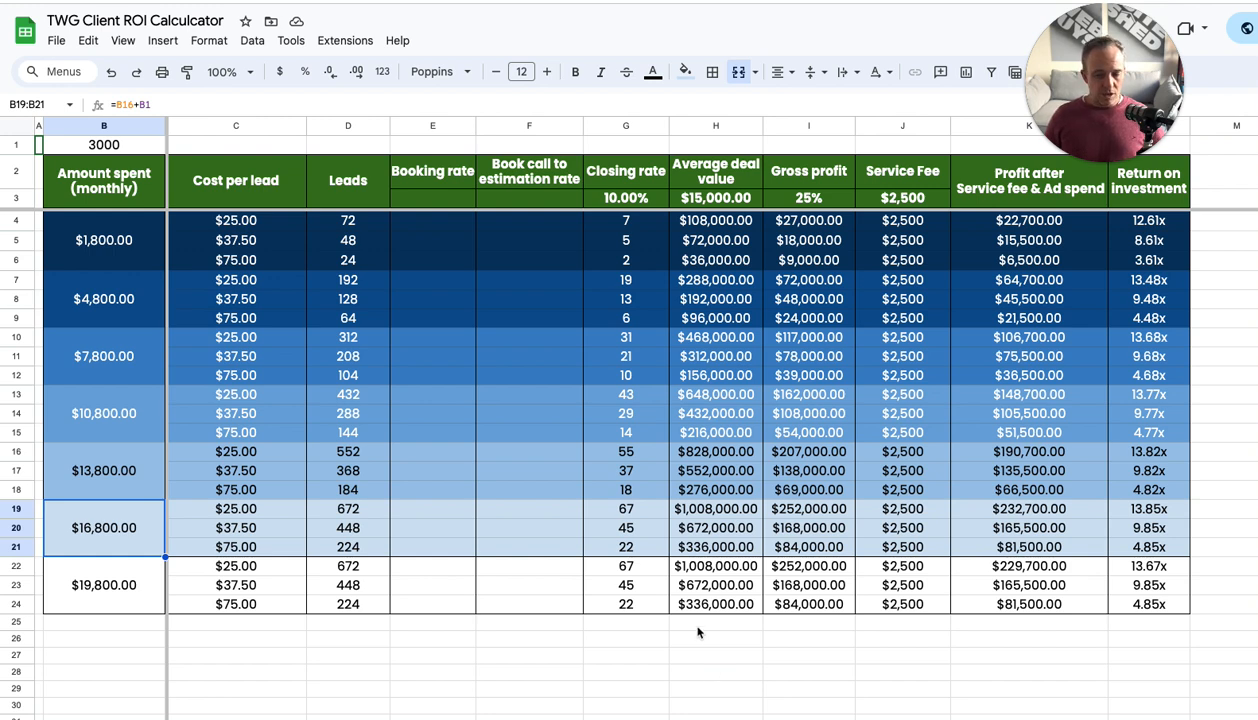
mouse_move(576, 552)
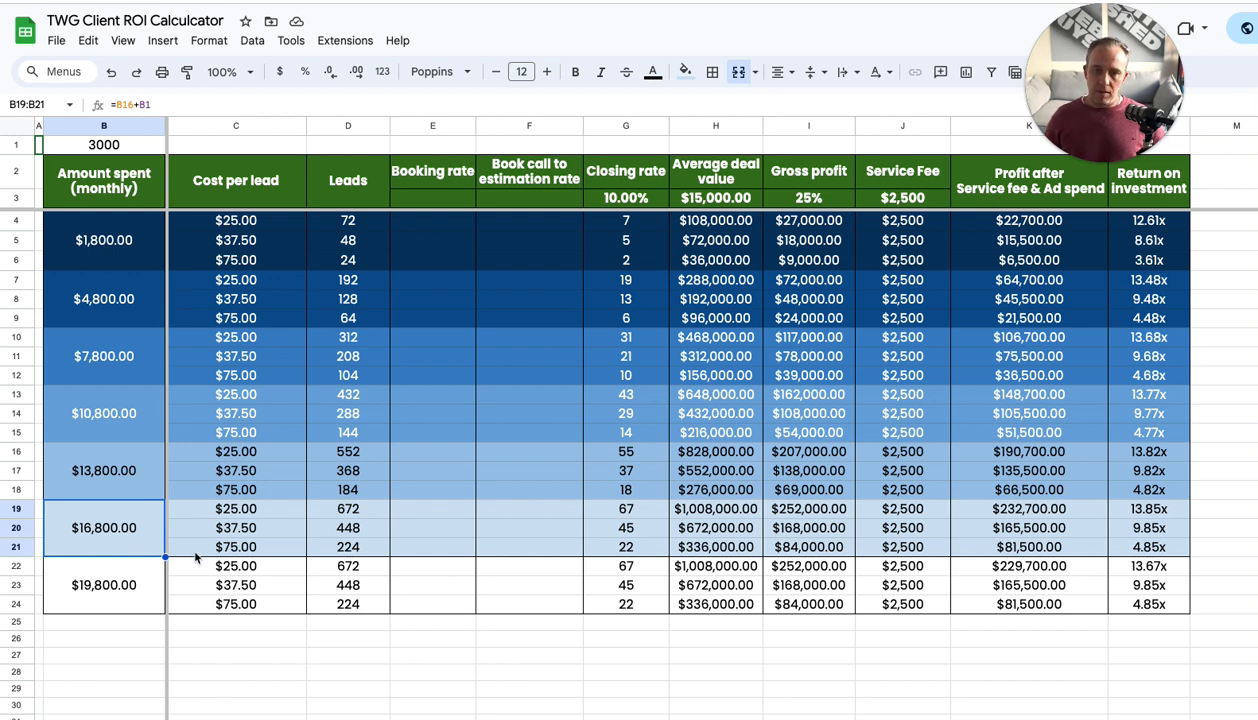
mouse_move(728, 644)
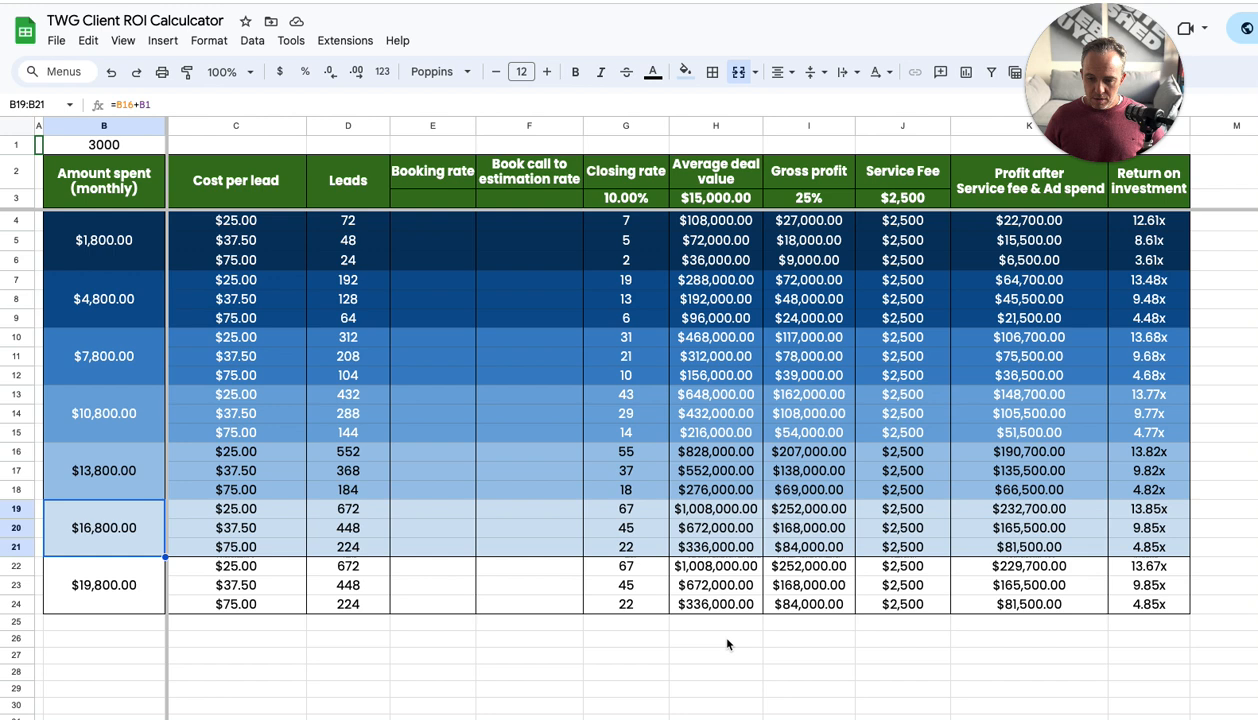